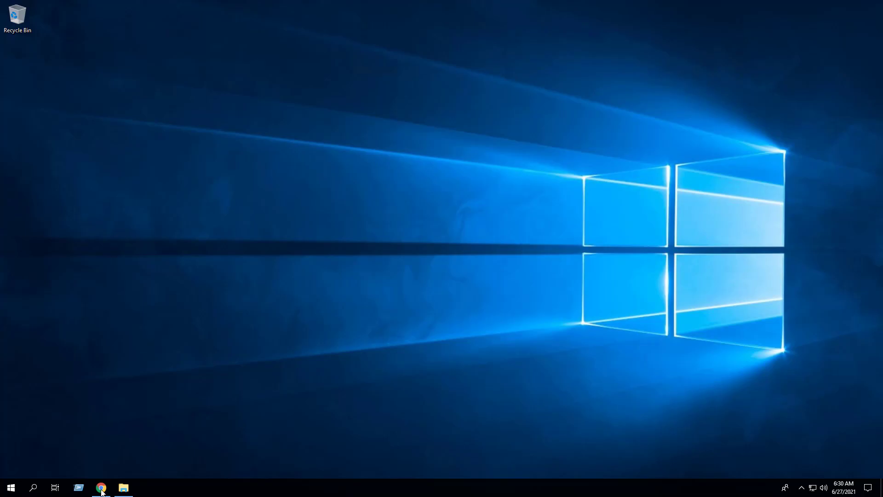
# Bring up the Silent Install HQ Adobe Reader DC PowerShell article in Chrome and read down it
pyautogui.click(101, 486)
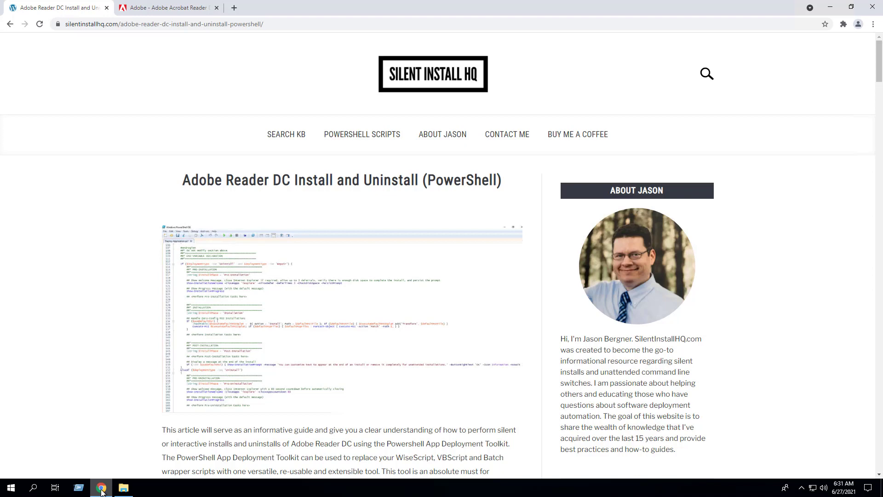
pyautogui.scroll(-3)
pyautogui.write('power')
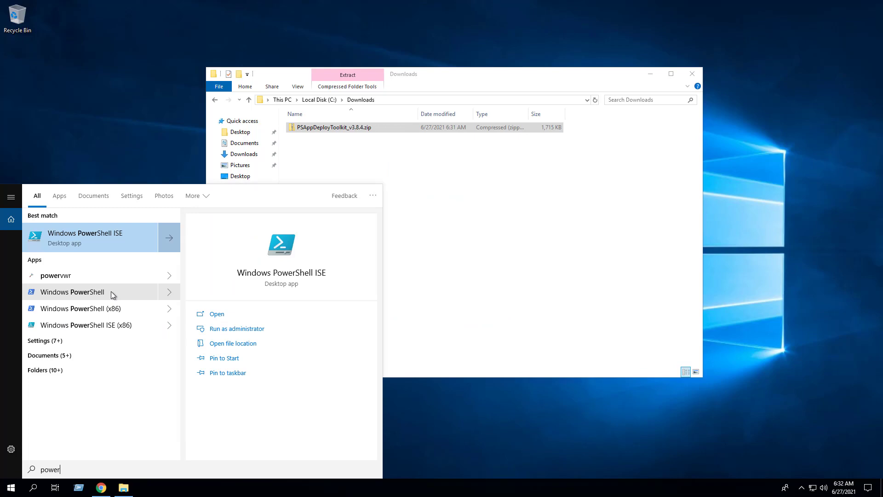
# Start Windows PowerShell as administrator and run Unblock-File on PSAppDeployToolkit_v3.8.4.zip in Downloads
pyautogui.rightClick(71, 291)
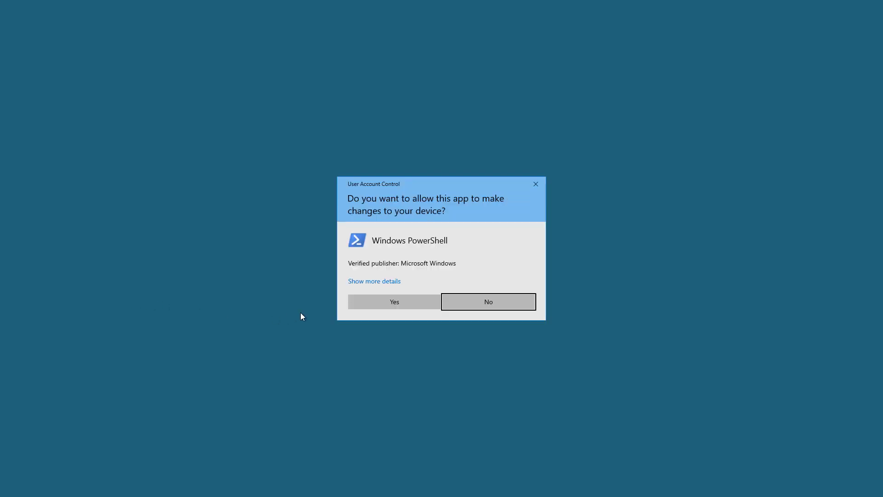
pyautogui.click(393, 301)
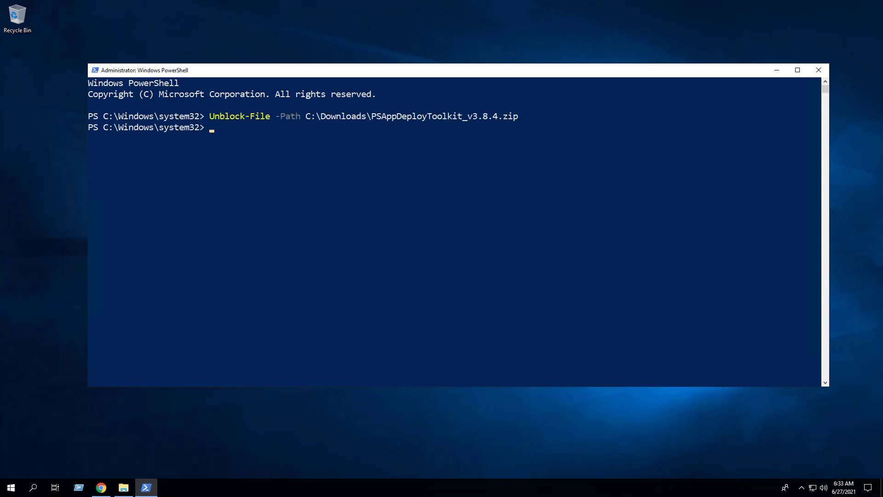
pyautogui.rightClick(332, 127)
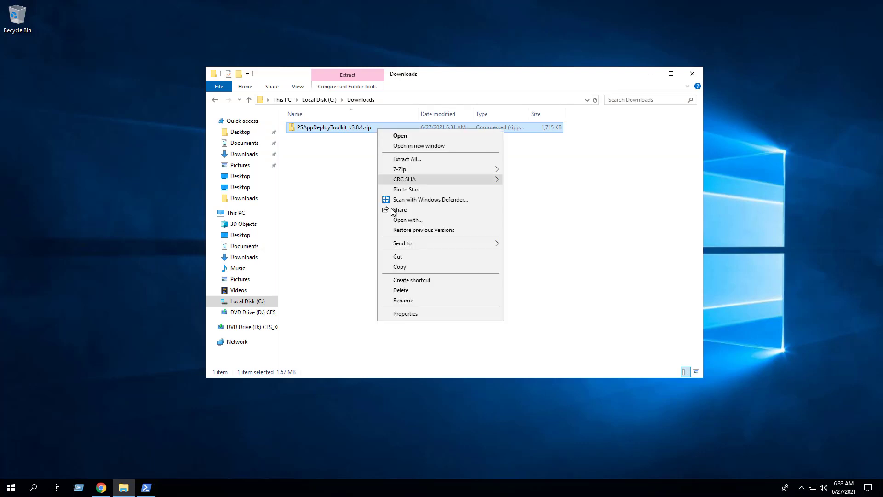
pyautogui.click(405, 314)
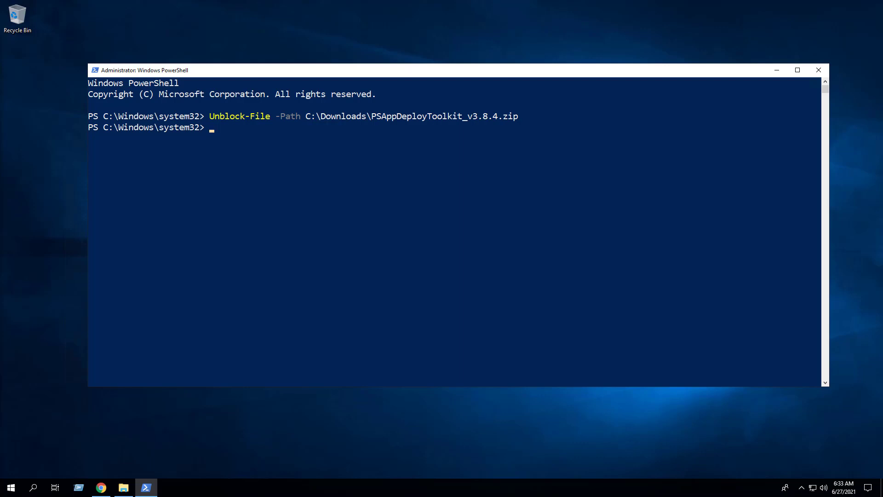
# Run Expand-Archive on the toolkit zip into C:\Downloads\PADT and check the new folder in Explorer
pyautogui.write('Expand-Archive -Path C:\\Downloads\\PSAppDeployToolkit_v3.8.4.zip -DestinationPath C:\\Downloads\\PADT')
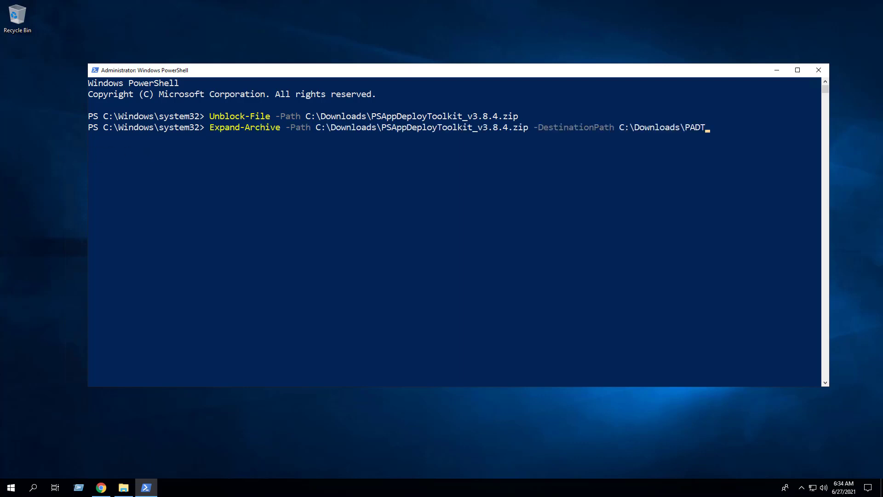
pyautogui.press('Return')
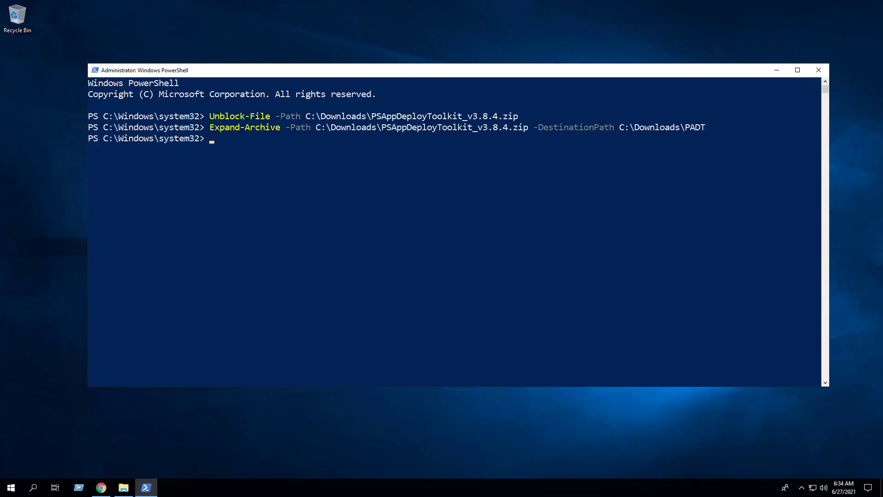
pyautogui.click(122, 488)
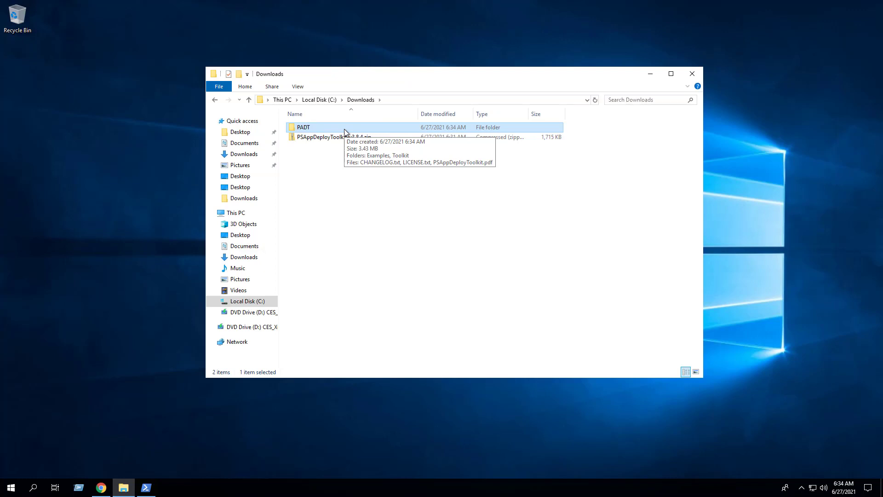
pyautogui.moveTo(345, 130)
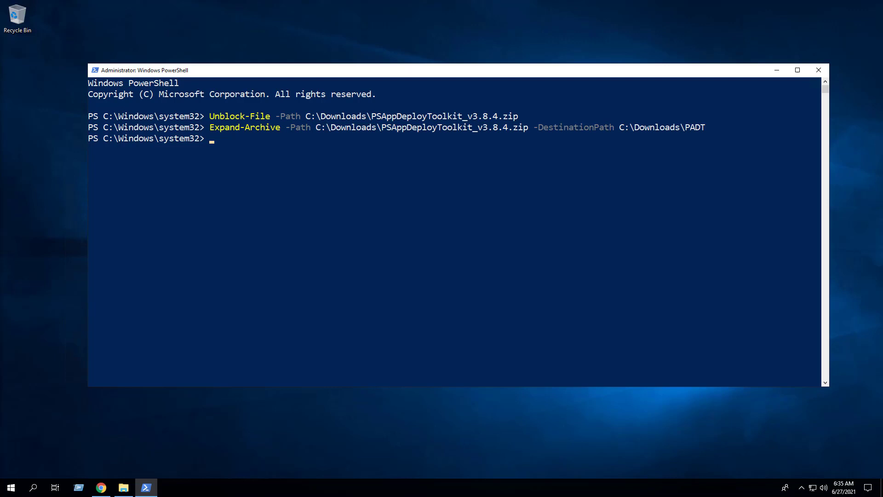
# Copy-Item PADT\Toolkit\AppDeployToolkit and Files into C:\Downloads\AdobeReaderDC, then view that folder
pyautogui.write('Copy-Item -Path "C:\\Downloads\\PADT\\Toolkit\\AppDeployToolkit" -Destination "C:\\Downloads\\AdobeReaderDC\\AppDeployToolkit" -Recurse')
pyautogui.write('Copy-Item -Path "C:\\Downloads\\PADT\\Toolkit\\Files" -Destination "C:\\Downloads\\AdobeReaderDC\\Files"')
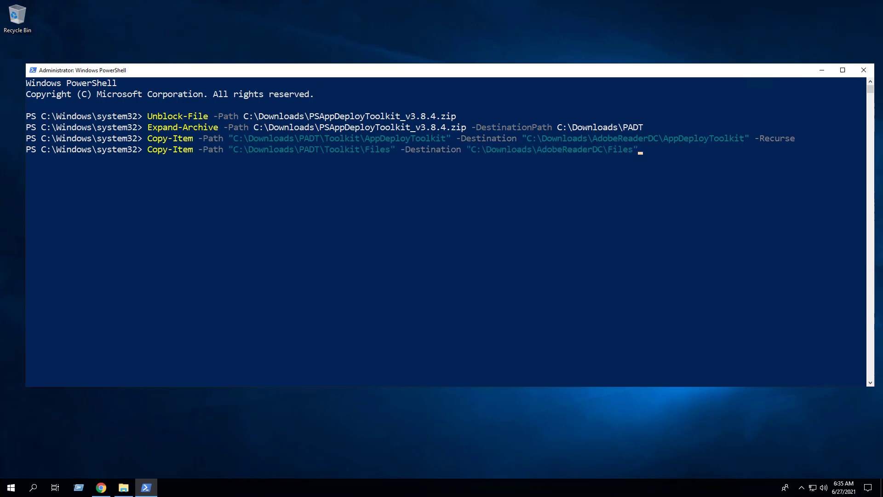
pyautogui.press('Return')
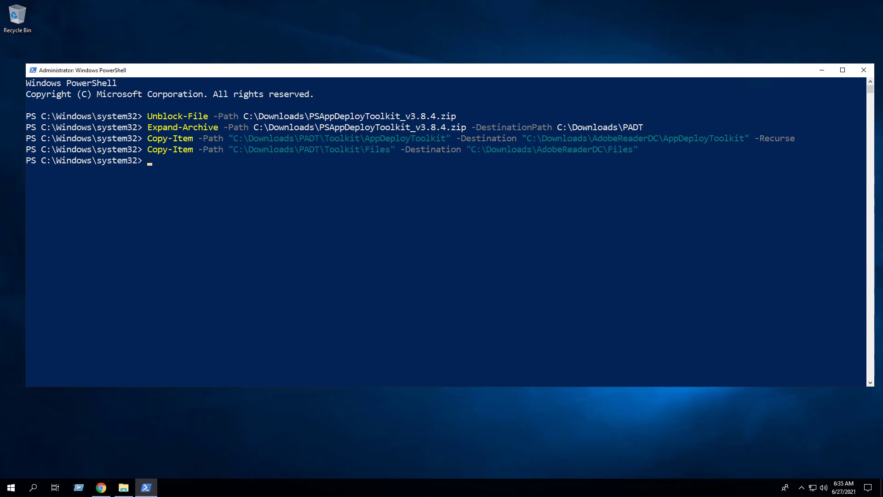
pyautogui.click(123, 487)
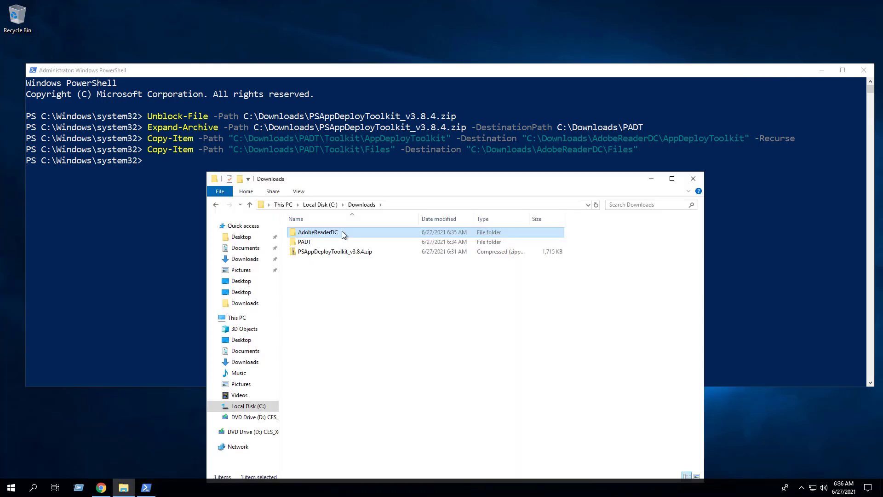
pyautogui.doubleClick(318, 232)
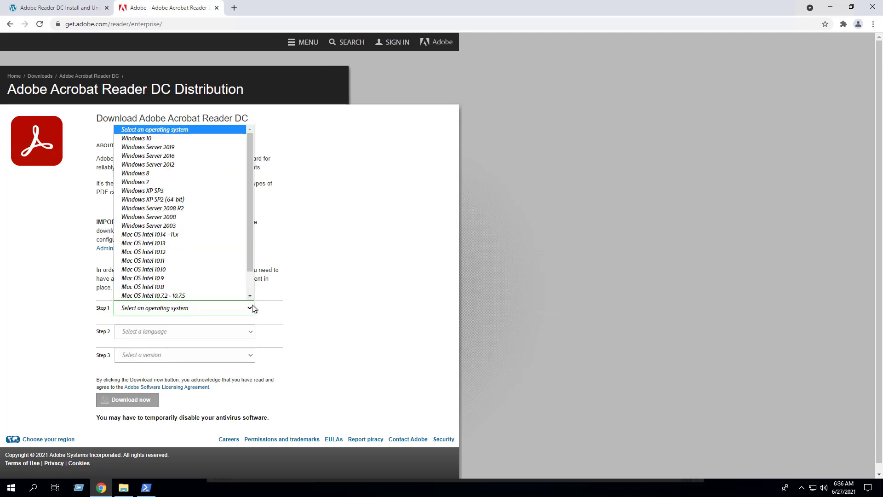
# Download Reader DC 2021.005.20048 English for Windows 10 from get.adobe.com/reader/enterprise
pyautogui.click(136, 138)
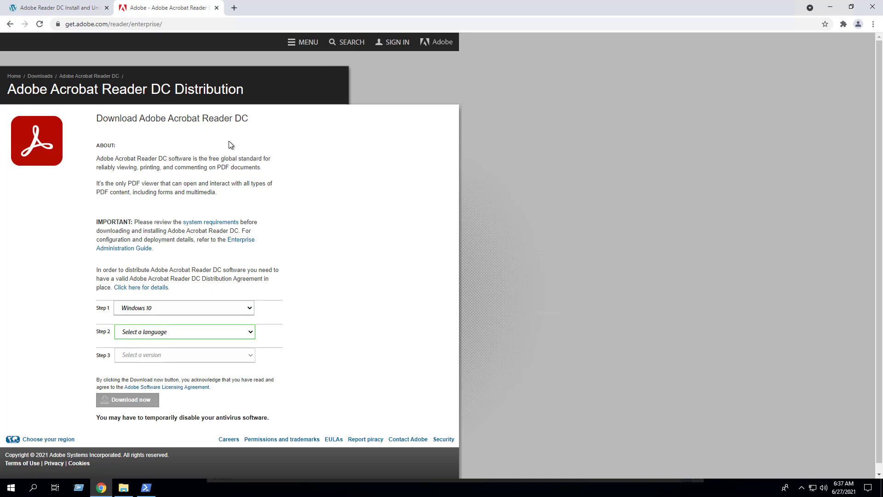
pyautogui.click(184, 332)
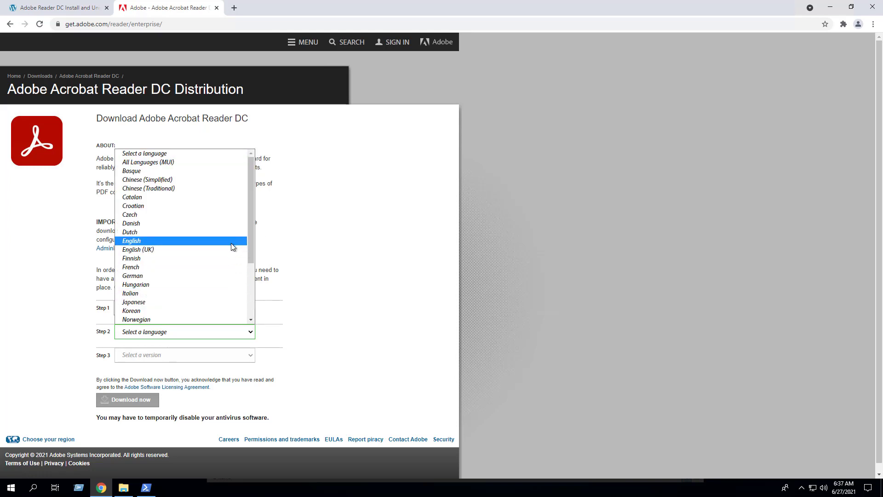
pyautogui.click(131, 240)
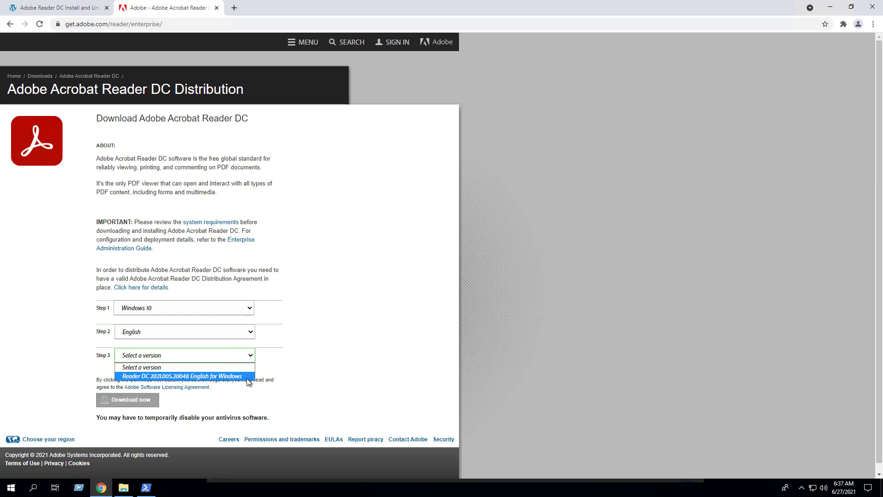
pyautogui.click(182, 376)
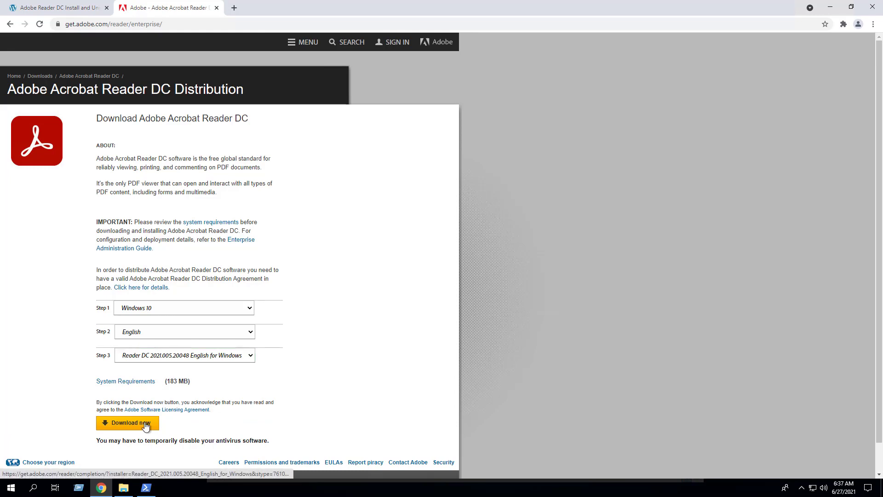
pyautogui.click(127, 423)
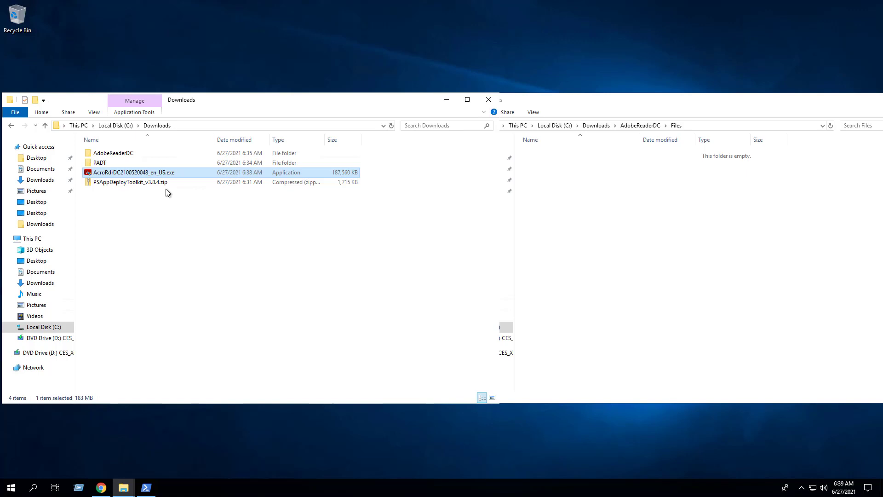
pyautogui.rightClick(134, 172)
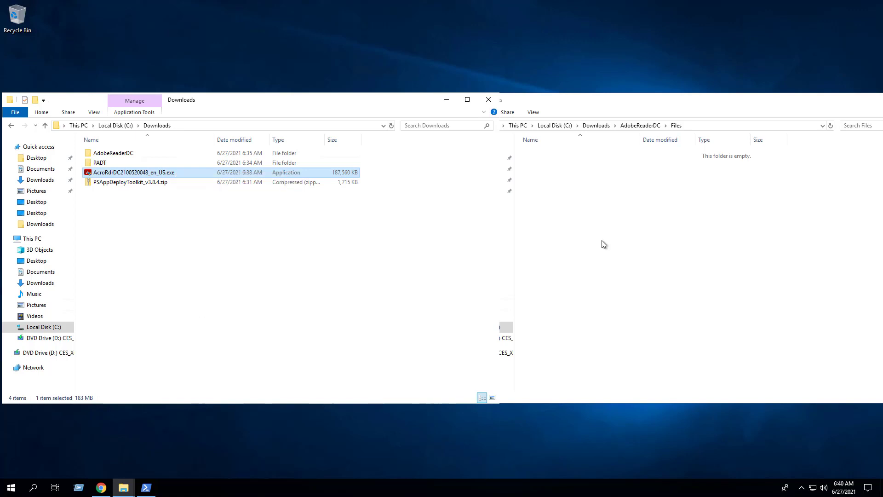
pyautogui.rightClick(608, 239)
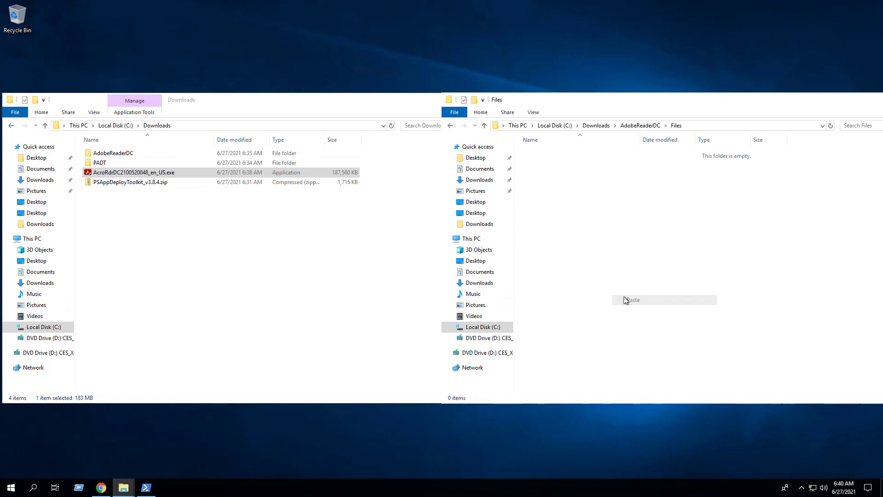
pyautogui.click(100, 488)
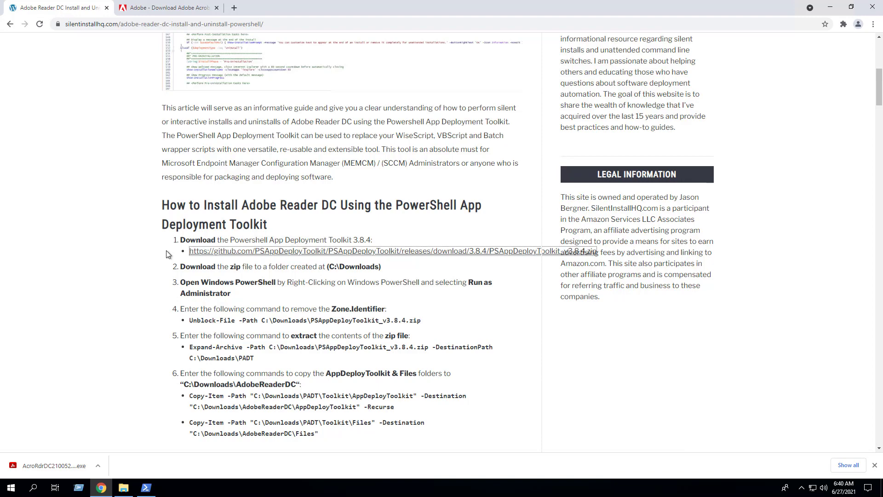
# Show the Deploy-AdobeReaderDC script as raw source in its own window and select all of it for copying
pyautogui.scroll(-3)
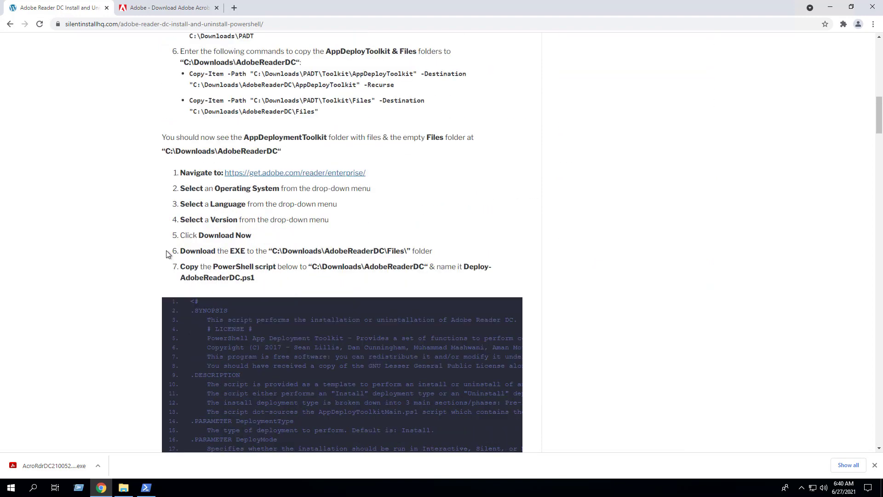
pyautogui.scroll(-3)
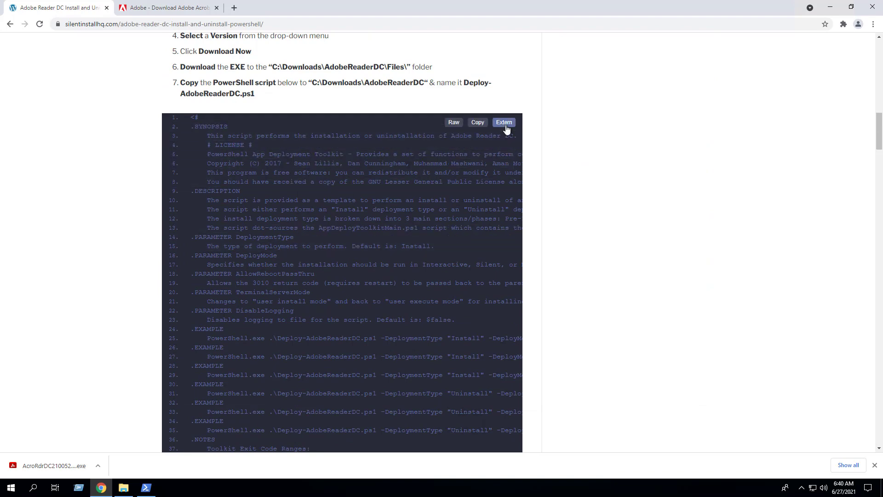
pyautogui.click(503, 122)
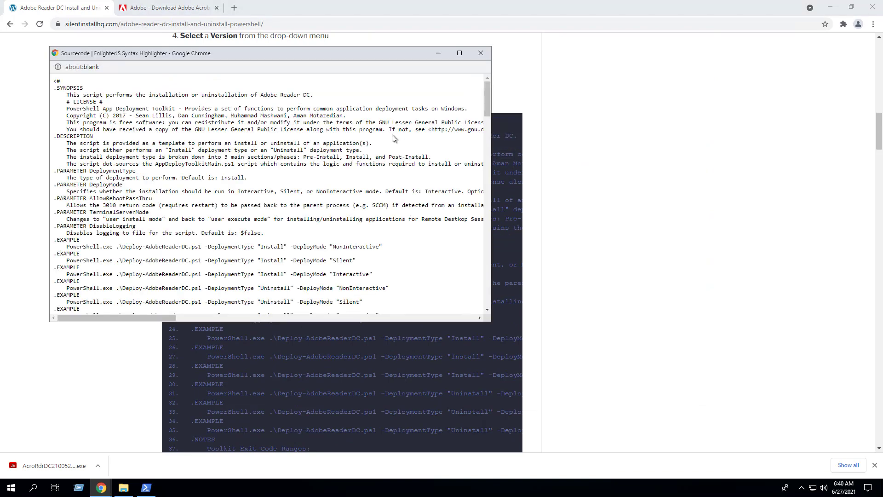
pyautogui.press('ctrl+a')
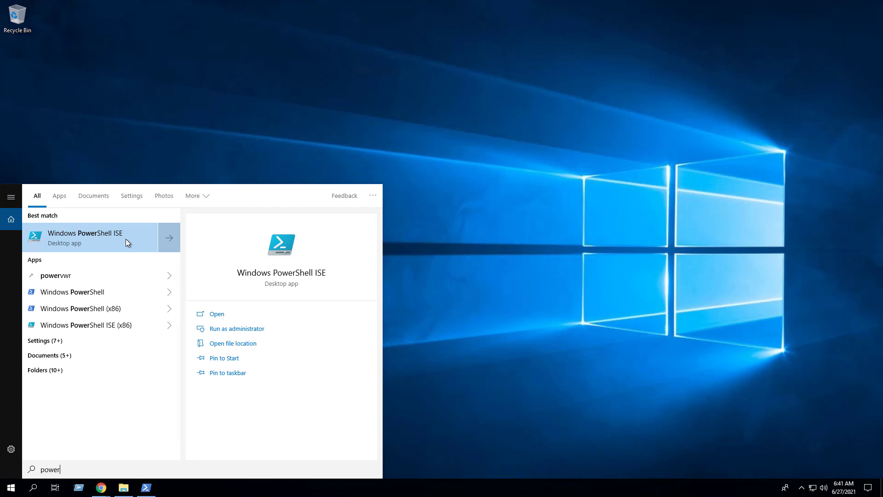
# Run Windows PowerShell ISE as administrator and paste the deployment script into a new untitled tab
pyautogui.rightClick(85, 236)
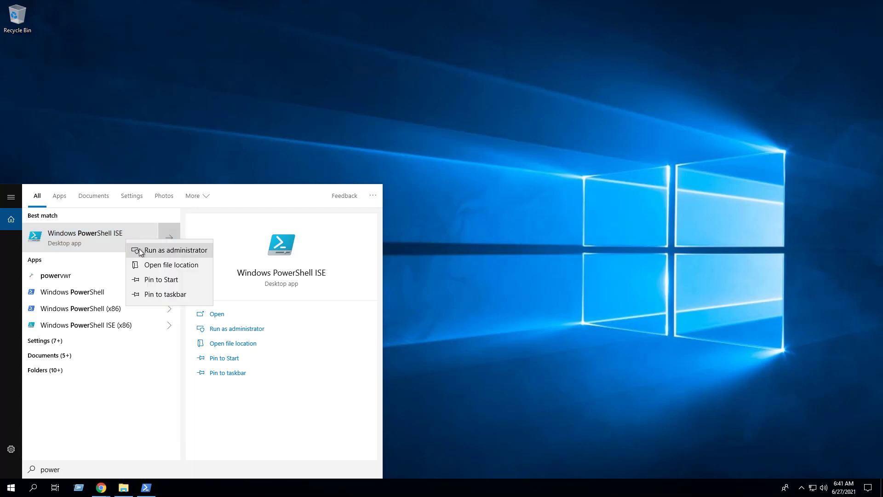
pyautogui.click(174, 250)
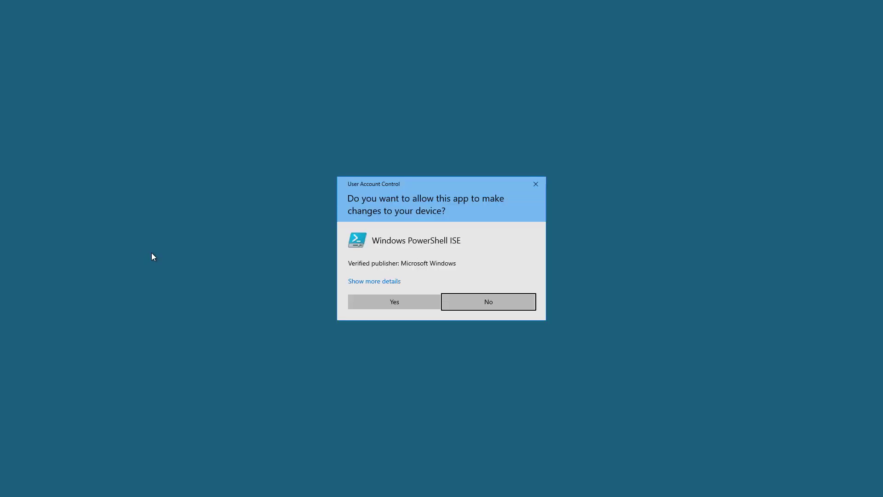
pyautogui.click(394, 302)
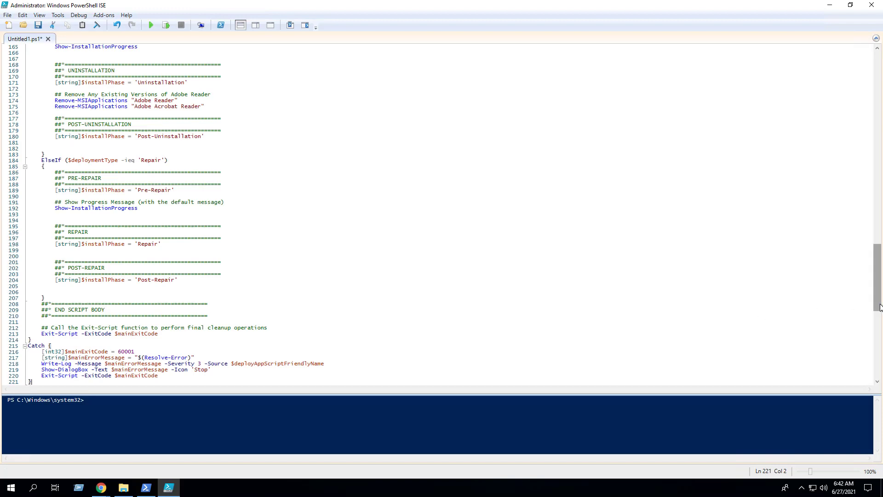
pyautogui.scroll(3)
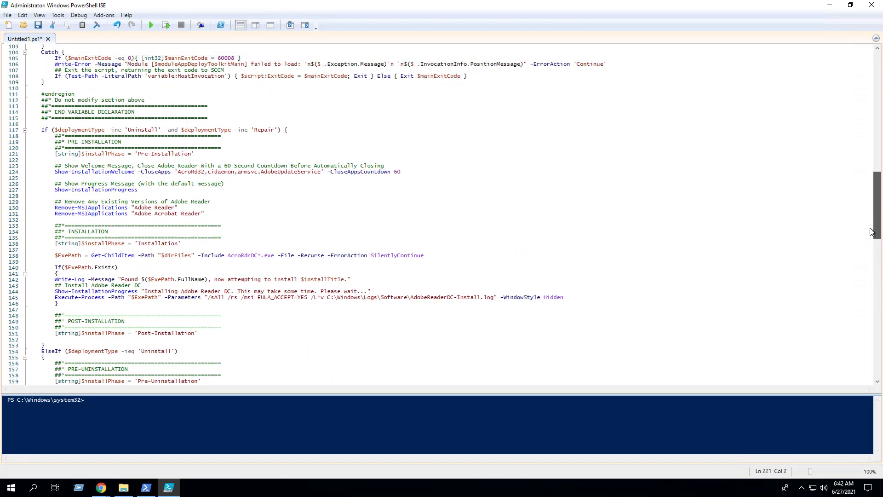
pyautogui.scroll(3)
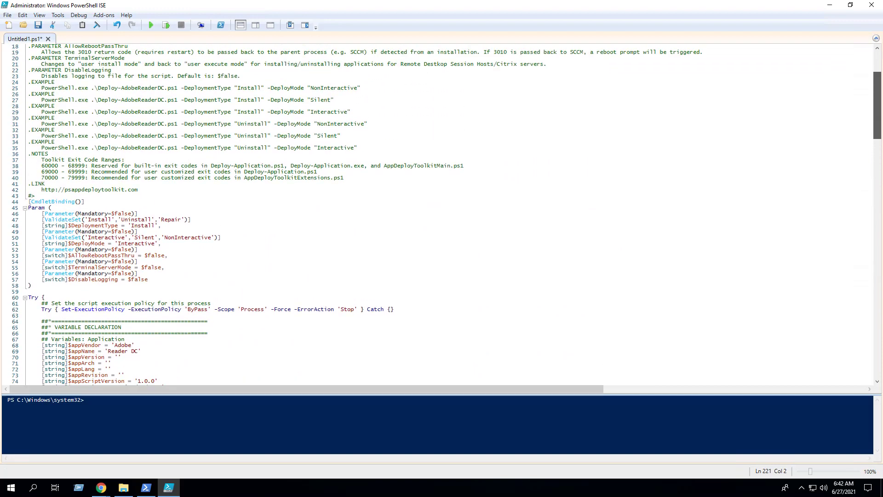
pyautogui.scroll(3)
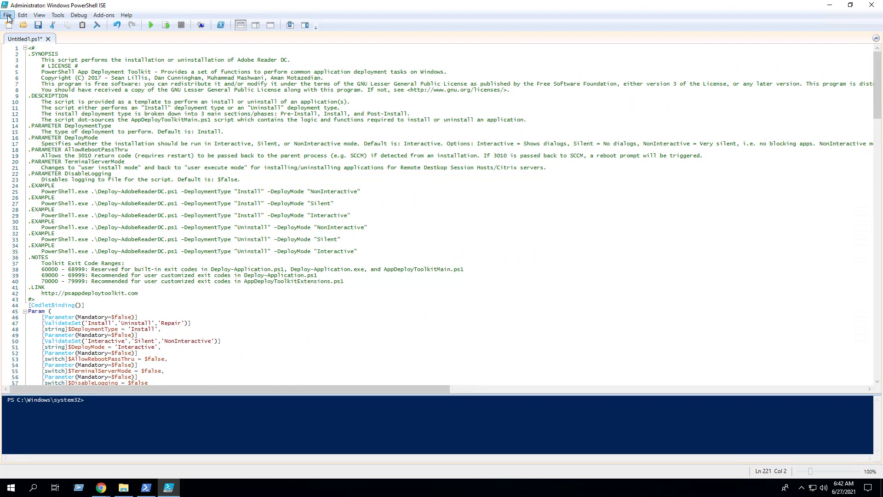
# Save the script as Deploy-AdobeReaderDC.ps1 in C:\Downloads\AdobeReaderDC via Save As
pyautogui.click(7, 15)
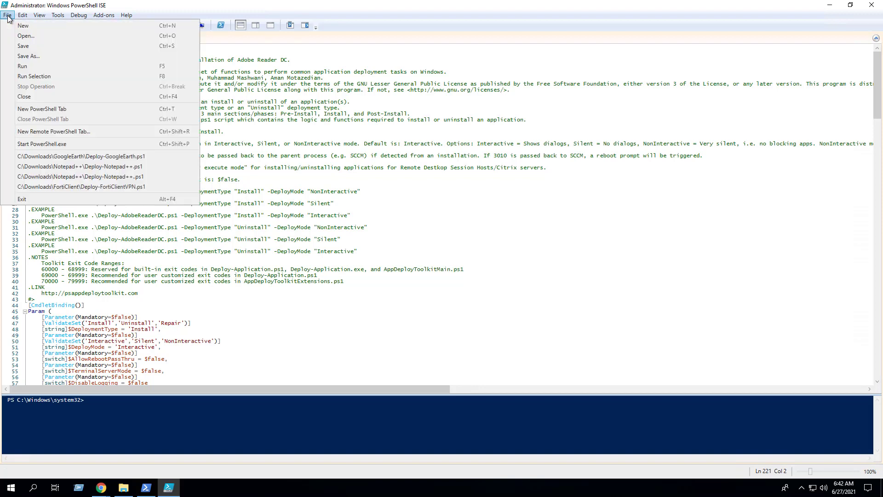
pyautogui.click(28, 56)
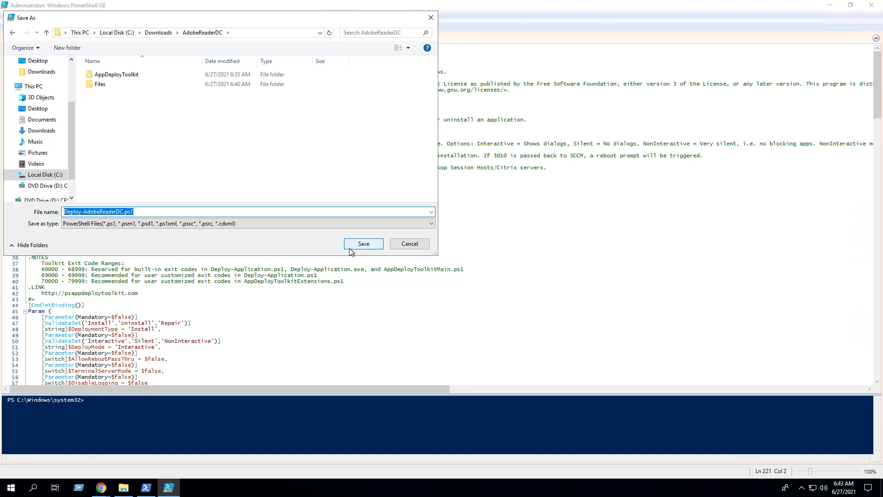
pyautogui.click(362, 243)
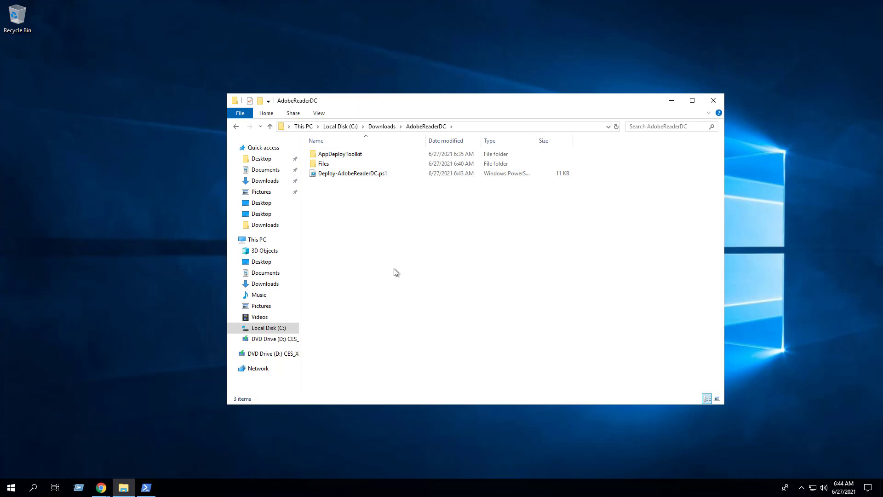
# Delete the PADT folder, the Reader installer exe and the toolkit zip from Downloads
pyautogui.click(381, 126)
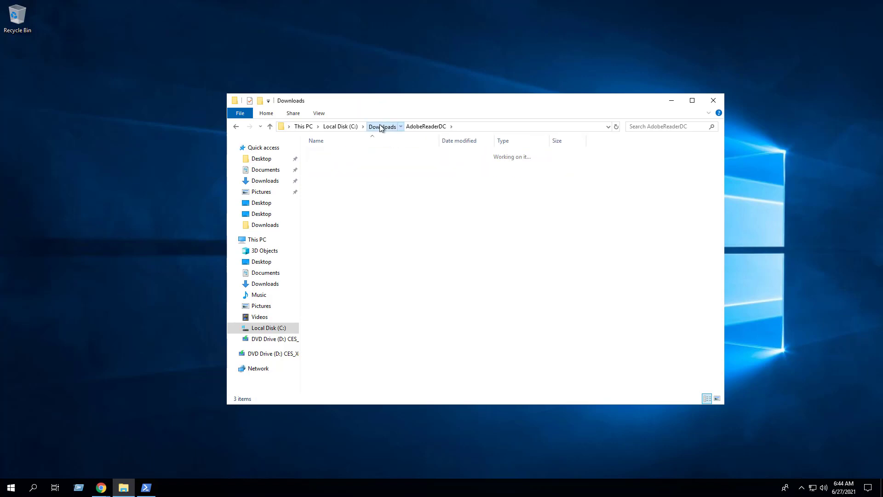
pyautogui.click(382, 126)
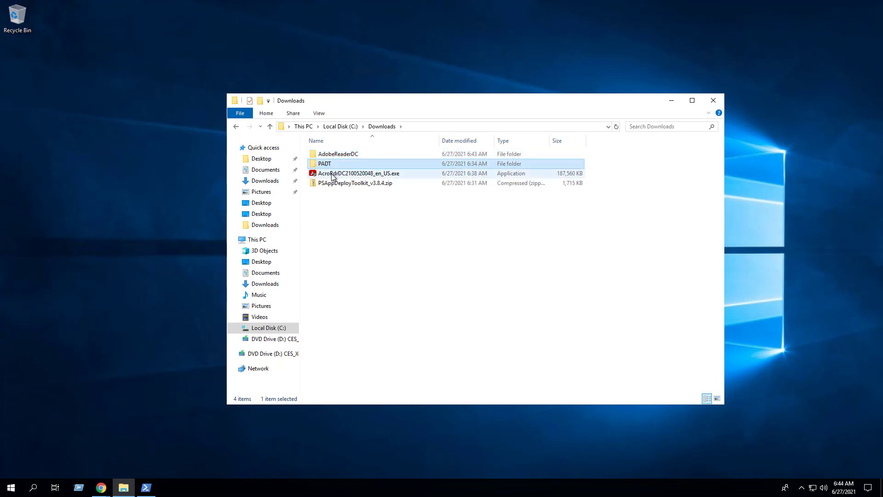
pyautogui.rightClick(355, 183)
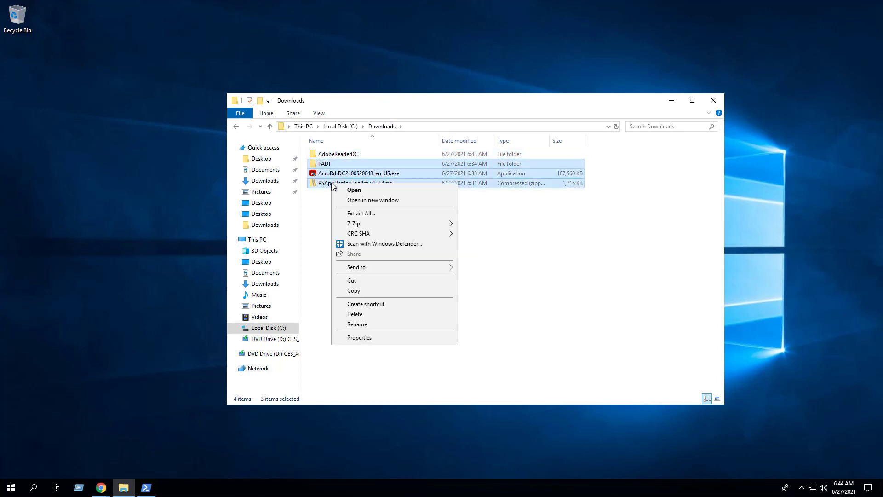
pyautogui.moveTo(354, 314)
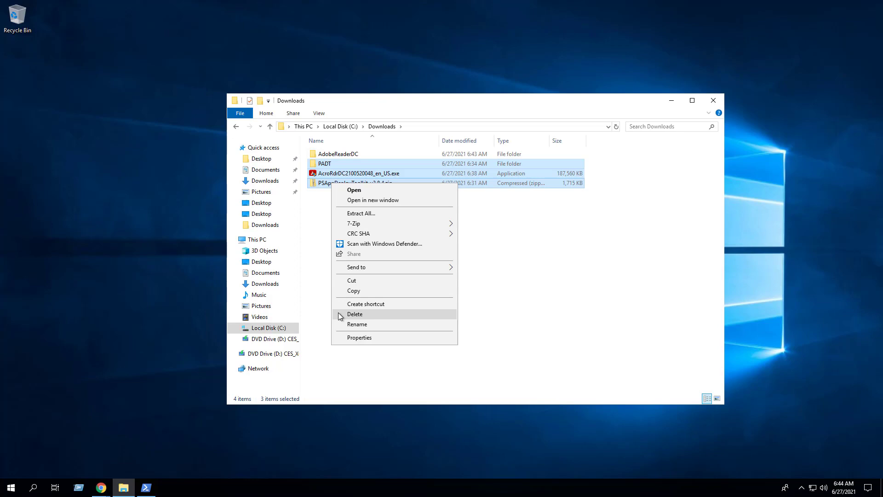
pyautogui.click(355, 313)
pyautogui.write('power')
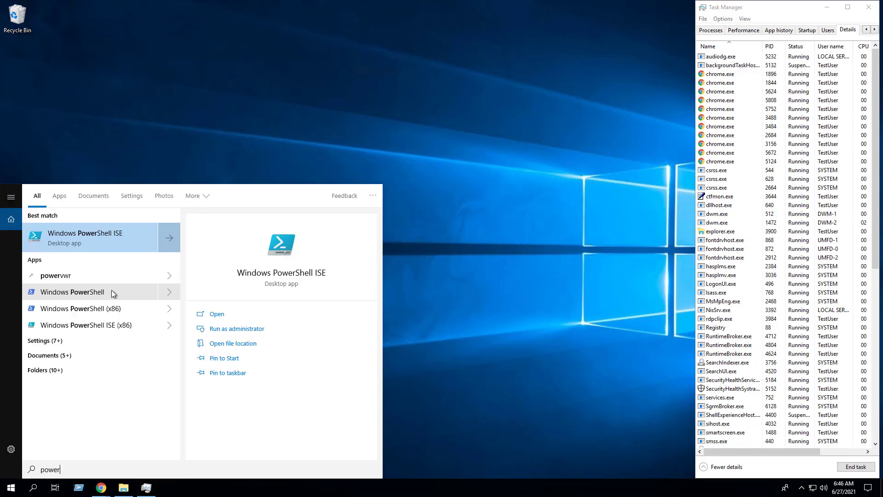
# Launch Windows PowerShell as administrator and approve the UAC prompt
pyautogui.rightClick(72, 291)
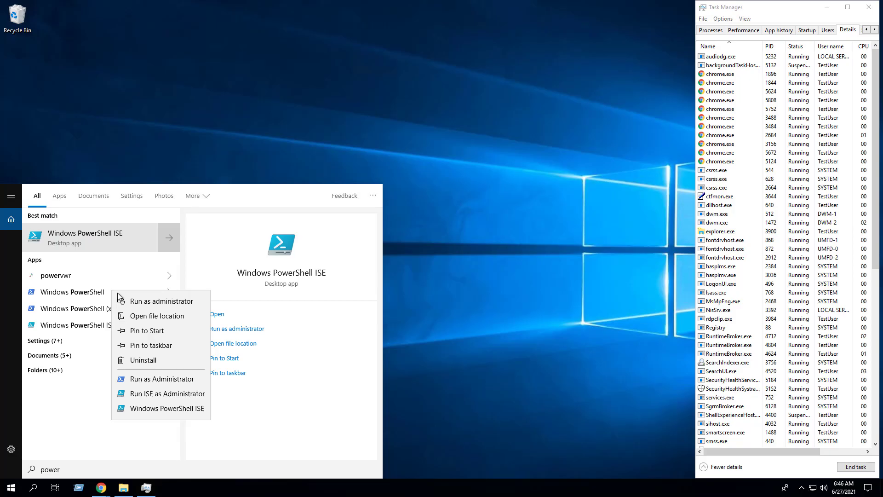
pyautogui.click(164, 301)
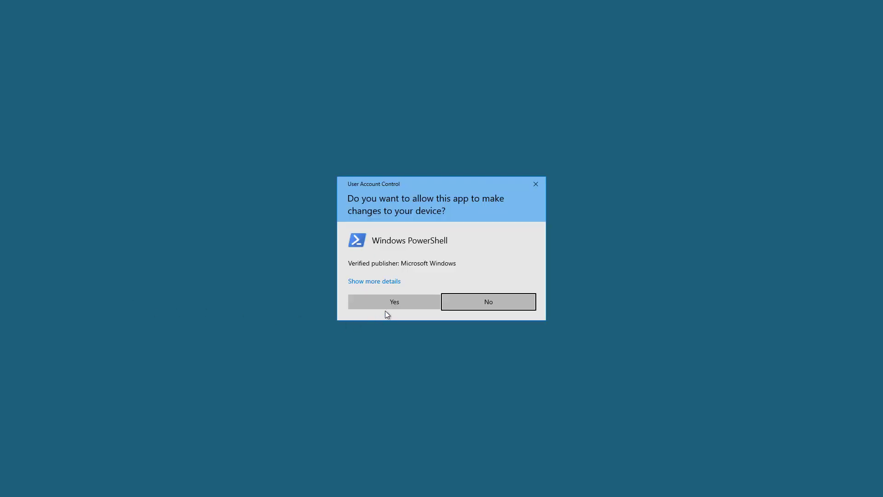
pyautogui.click(393, 301)
pyautogui.write('cd C:\\Downloads\\AdobeReaderDC')
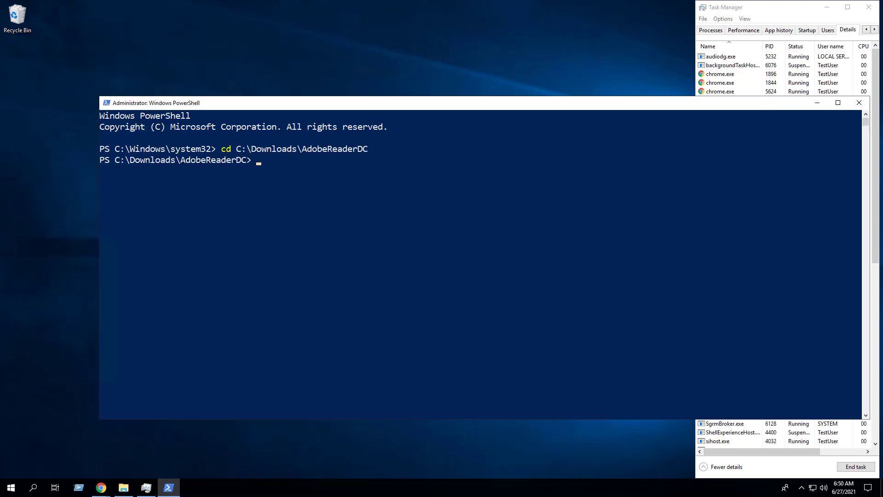
# Run Deploy-AdobeReaderDC.ps1 with -DeploymentType Install -DeployMode Silent via Powershell.exe -ExecutionPolicy Bypass
pyautogui.write('Powershell.exe -ExecutionPolicy Bypass .\\Deploy-AdobeReaderDC.ps1 -DeploymentType "Install" -DeployMode "Silent"')
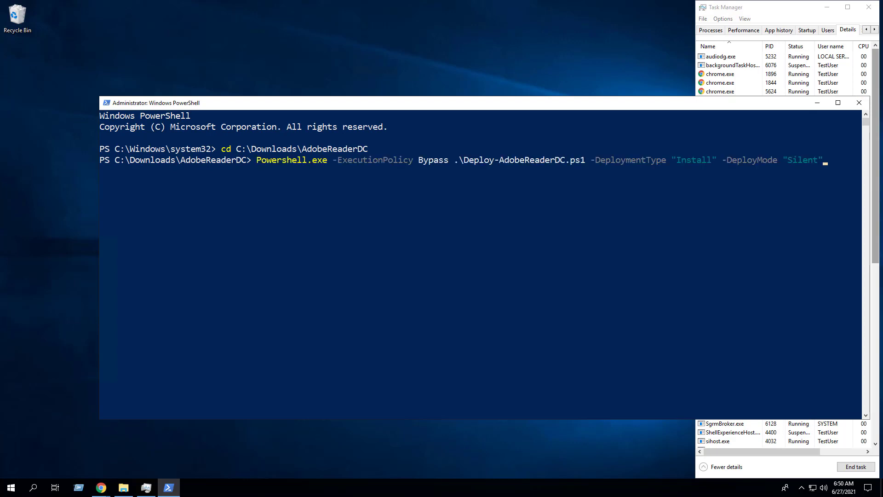
pyautogui.press('Return')
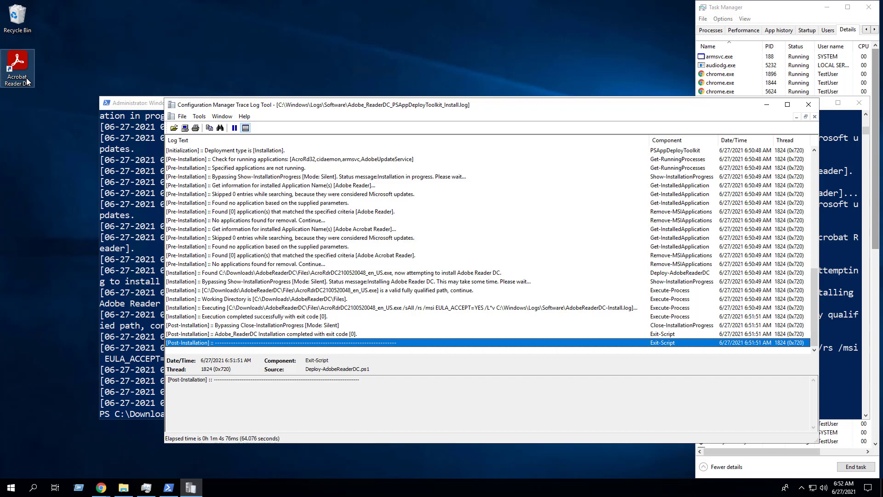
pyautogui.click(10, 487)
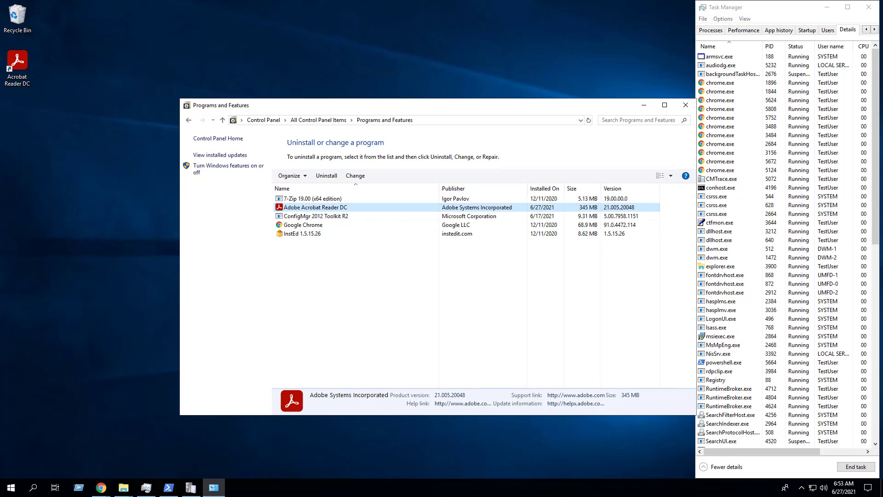
# Show Programs and Features listing Adobe Acrobat Reader DC 21.005.20048 as installed
pyautogui.click(168, 487)
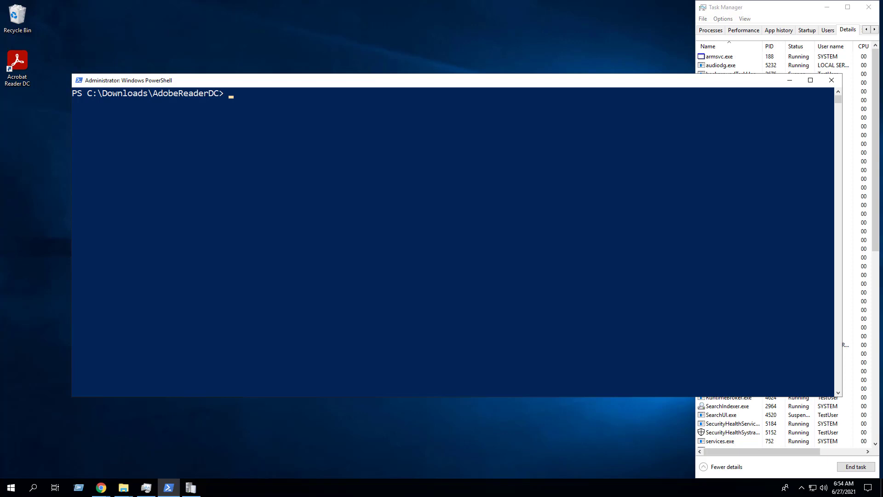
# Run Deploy-AdobeReaderDC.ps1 with -DeploymentType Uninstall -DeployMode Silent and watch the uninstall log scroll
pyautogui.write('Powershell.exe -ExecutionPolicy Bypass .\\Deploy-AdobeReaderDC.ps1 -DeploymentType "Uninstall" -DeployMode "Silent"')
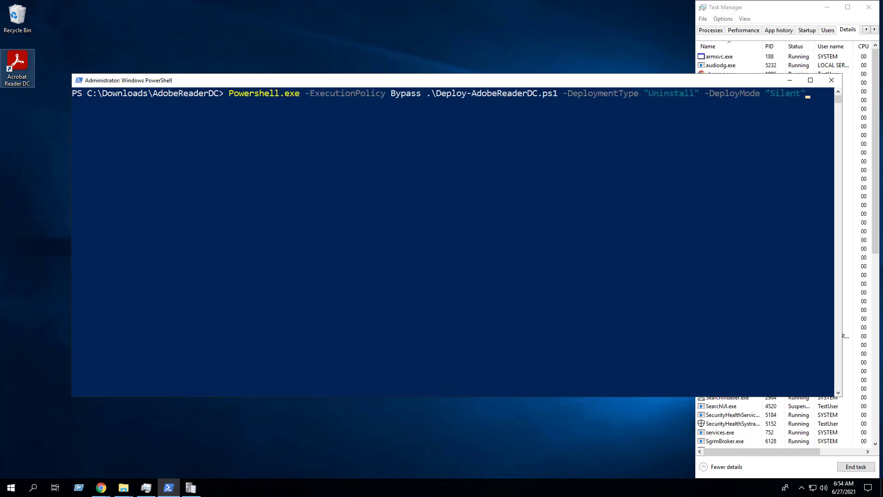
pyautogui.press('Return')
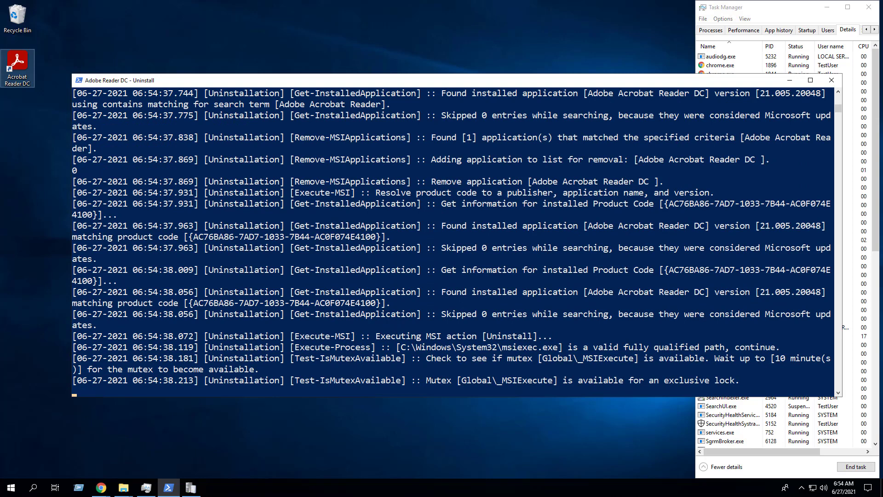
pyautogui.scroll(-3)
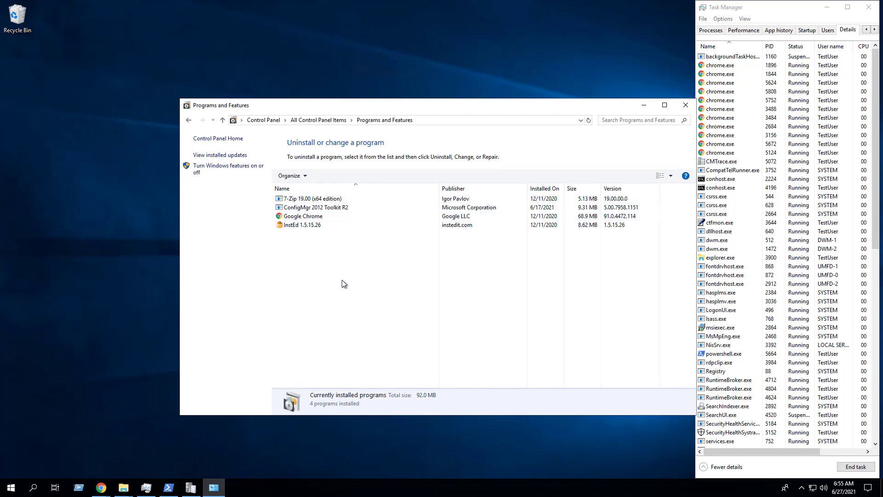
pyautogui.moveTo(497, 264)
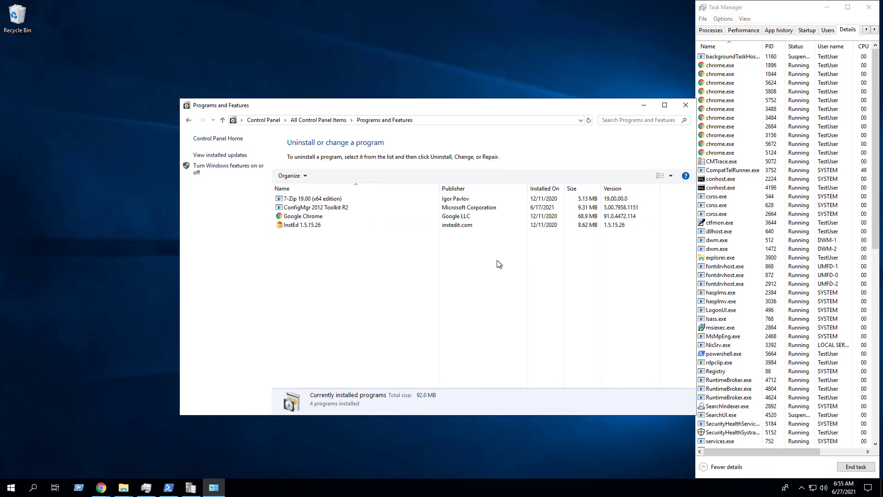
# Show Programs and Features confirming Adobe Acrobat Reader DC is gone, four programs remaining
pyautogui.click(191, 488)
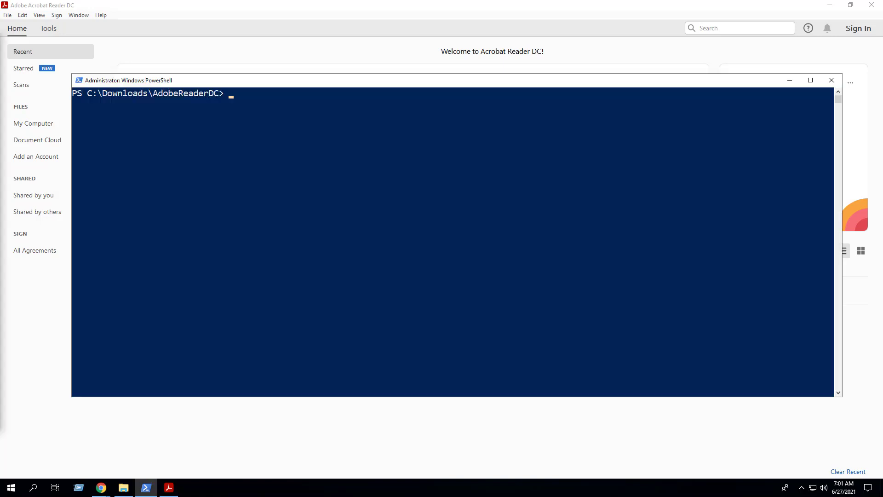
# Run Deploy-AdobeReaderDC.ps1 Install in Interactive mode and let PSADT close the running Reader programs
pyautogui.write('Powershell.exe -ExecutionPolicy Bypass .\\Deploy-AdobeReaderDC.ps1 -DeploymentType "Install" -DeployMode "Interactive"')
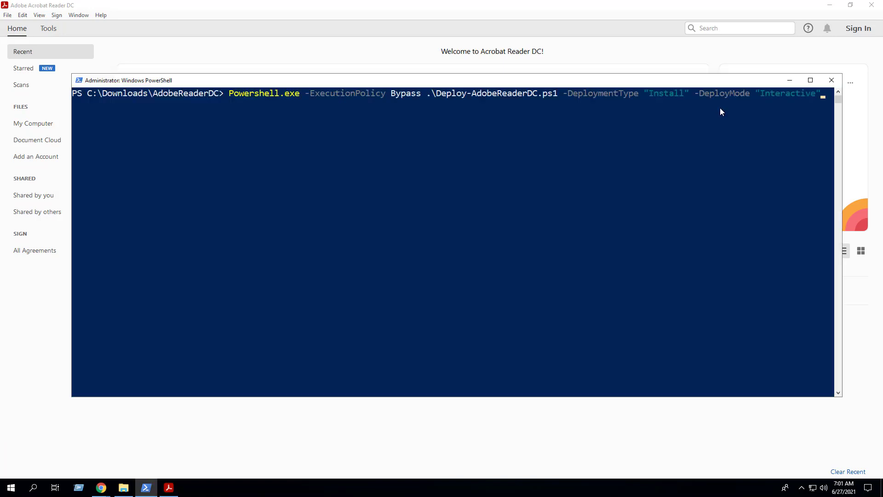
pyautogui.moveTo(766, 104)
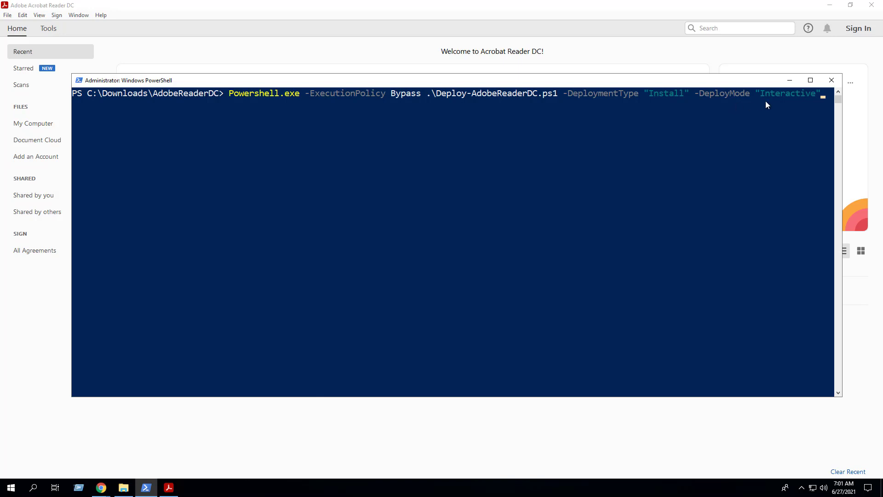
pyautogui.moveTo(786, 103)
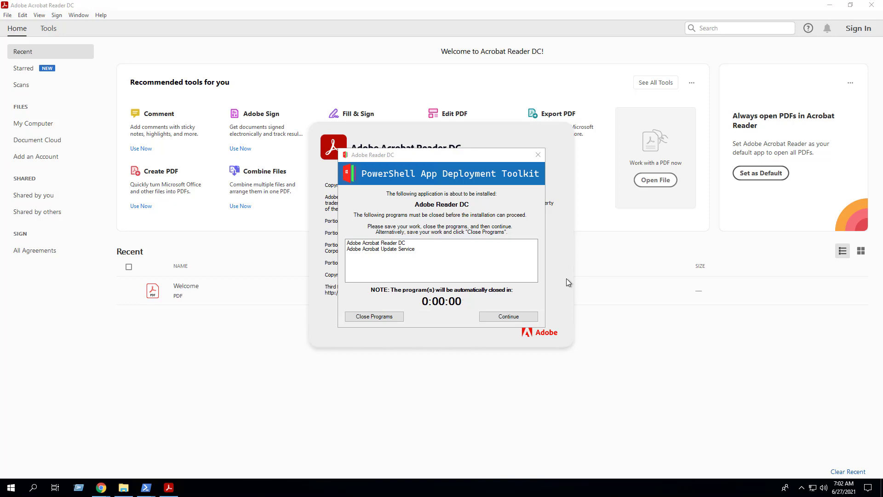
pyautogui.click(373, 315)
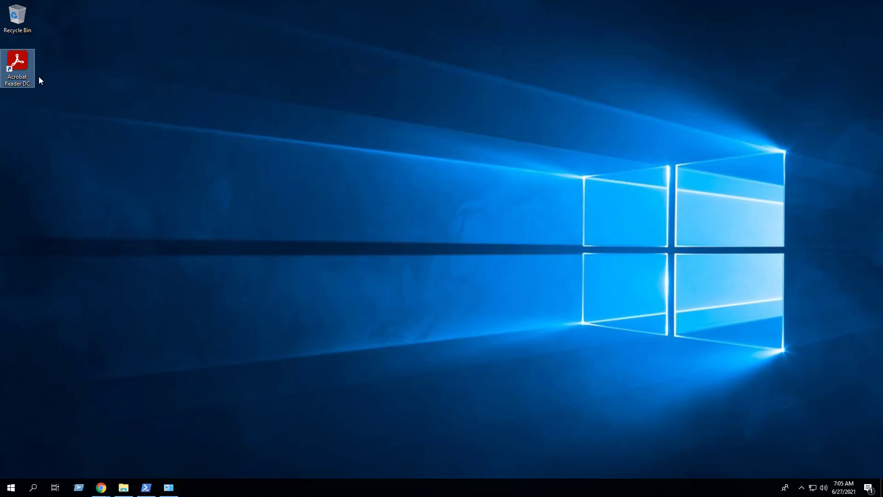
# Show Programs and Features listing Adobe Acrobat Reader DC 21.005.20048 reinstalled, then return to PowerShell
pyautogui.click(10, 487)
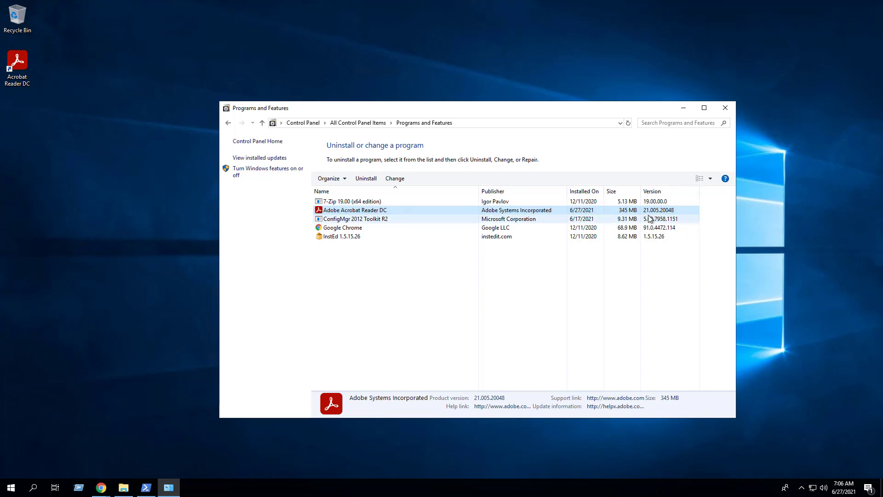
pyautogui.click(145, 486)
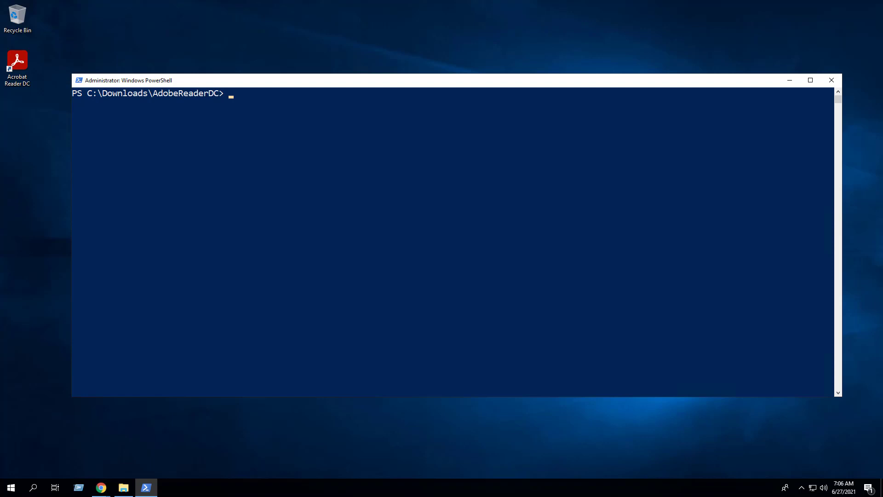
# Run Deploy-AdobeReaderDC.ps1 with -DeploymentType Uninstall -DeployMode Interactive
pyautogui.write('Powershell.exe -ExecutionPolicy Bypass .\\Deploy-AdobeReaderDC.ps1 -DeploymentType "Uninstall" -DeployMode "Interactive"')
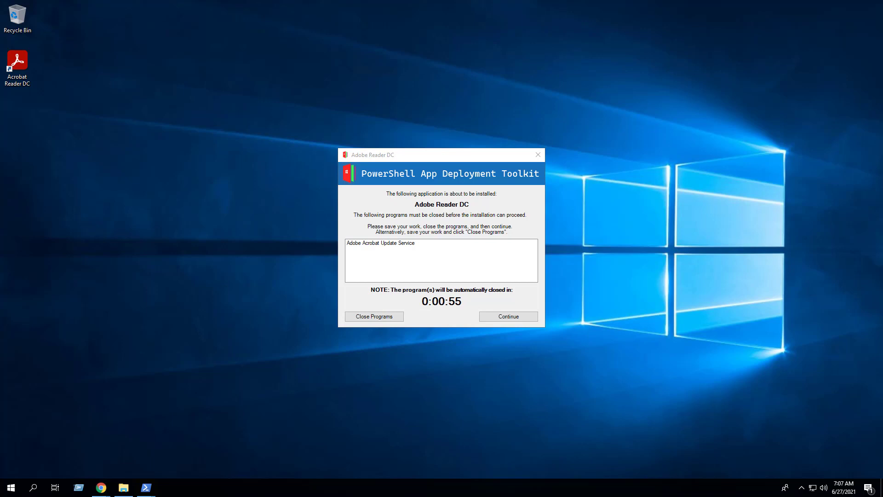
pyautogui.moveTo(204, 264)
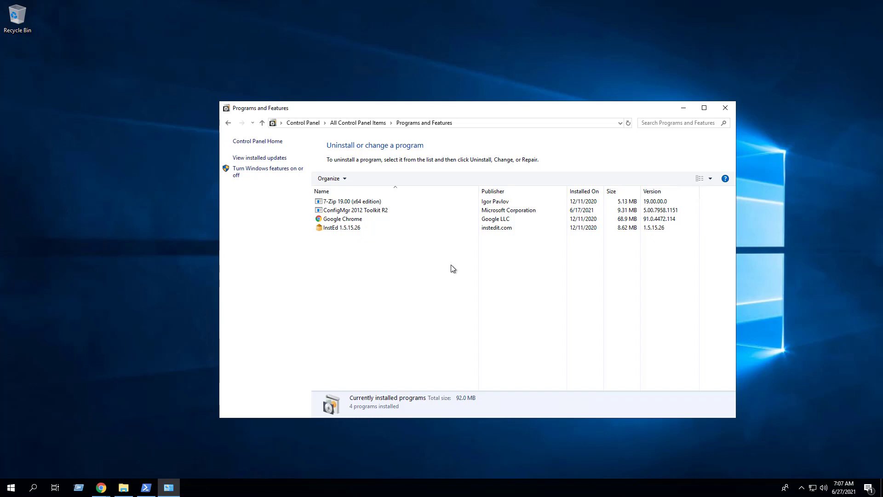
pyautogui.moveTo(436, 286)
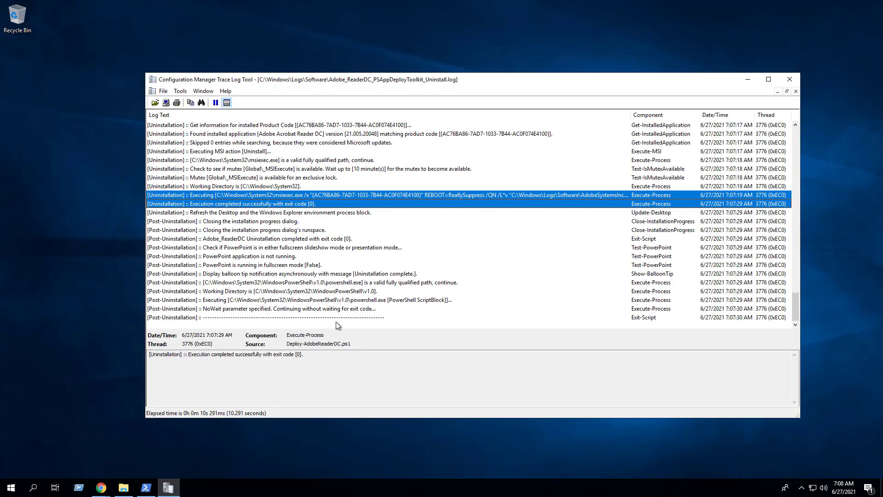
pyautogui.moveTo(276, 213)
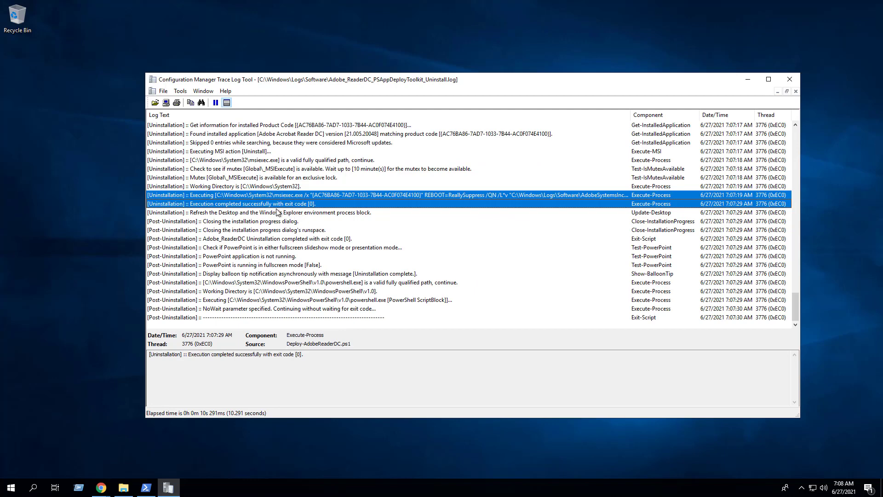
pyautogui.moveTo(297, 210)
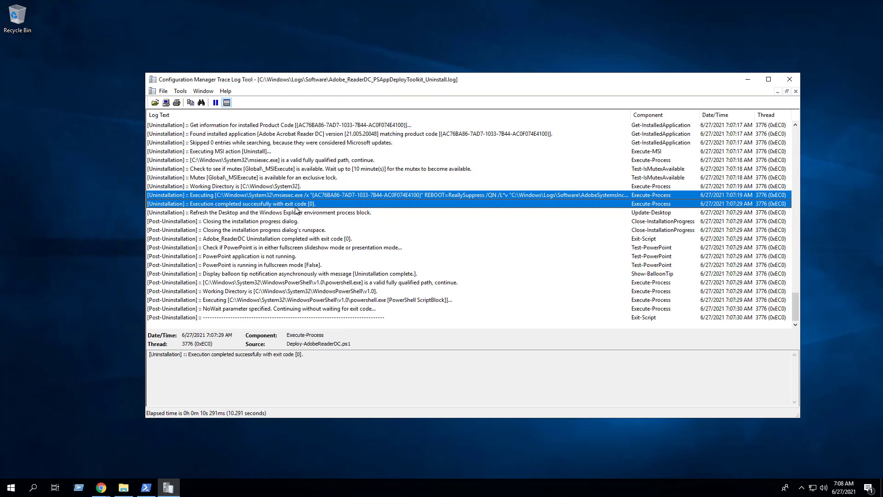
# Review the uninstall log entry in CMTrace reporting completion with exit code 0
pyautogui.click(789, 79)
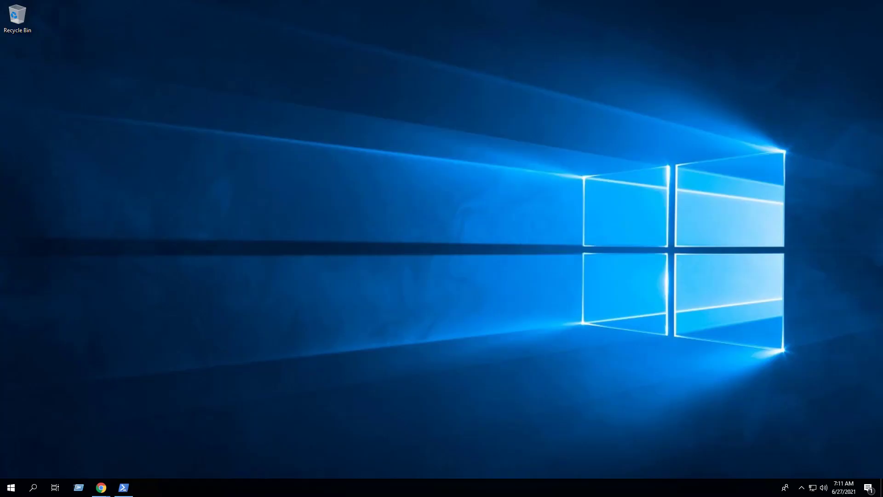